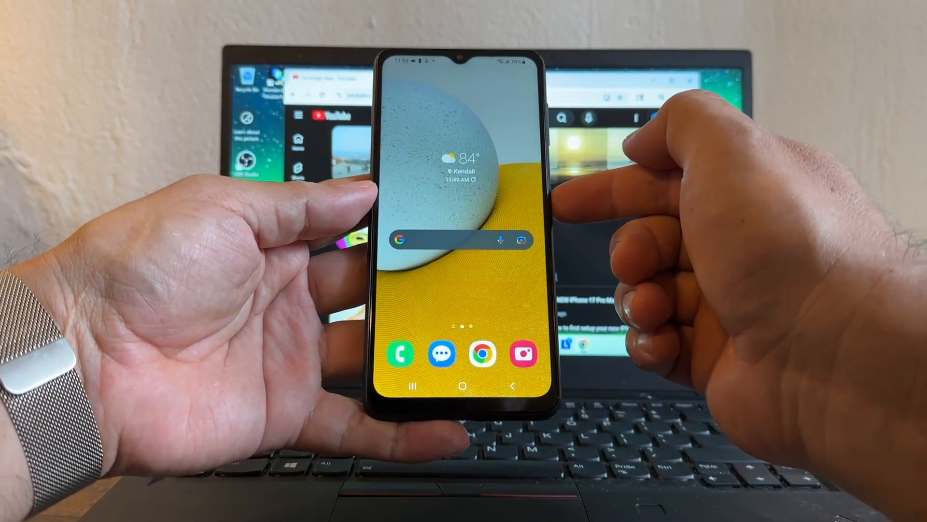
Reach the Software update page from the notification shade's Settings gear and check for updates
left_click_drag(461, 65, 461, 237)
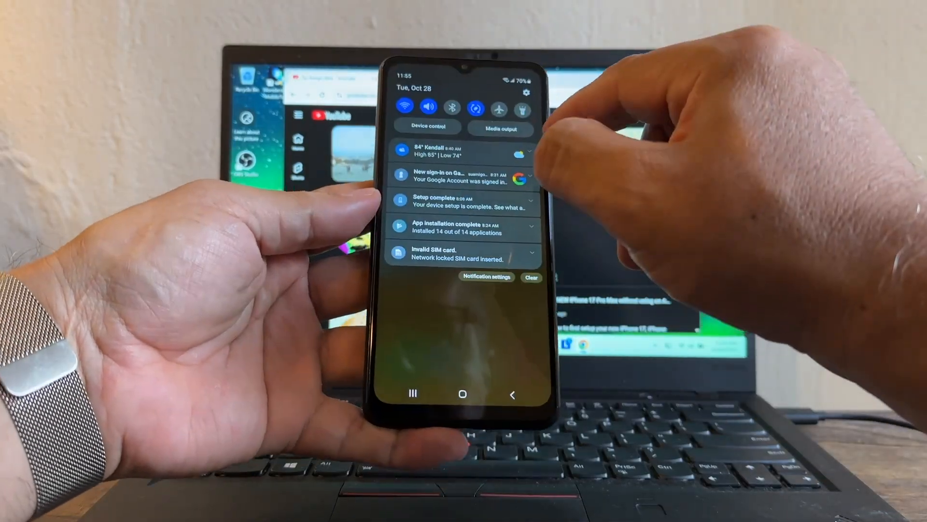
left_click(526, 92)
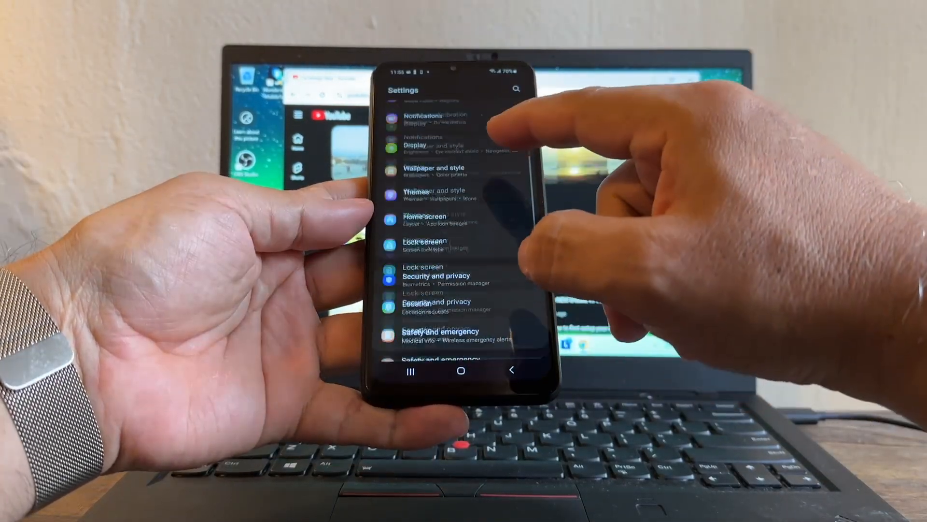
scroll("down", 3)
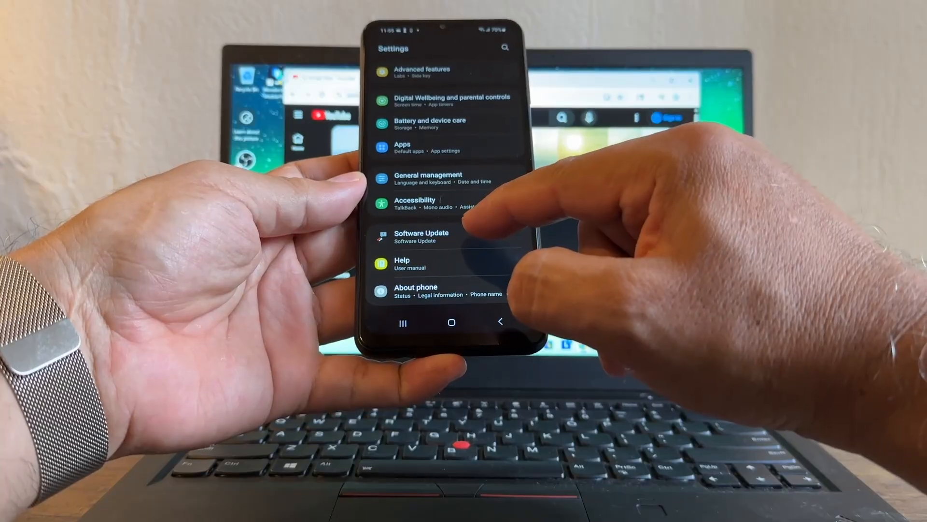
left_click(421, 236)
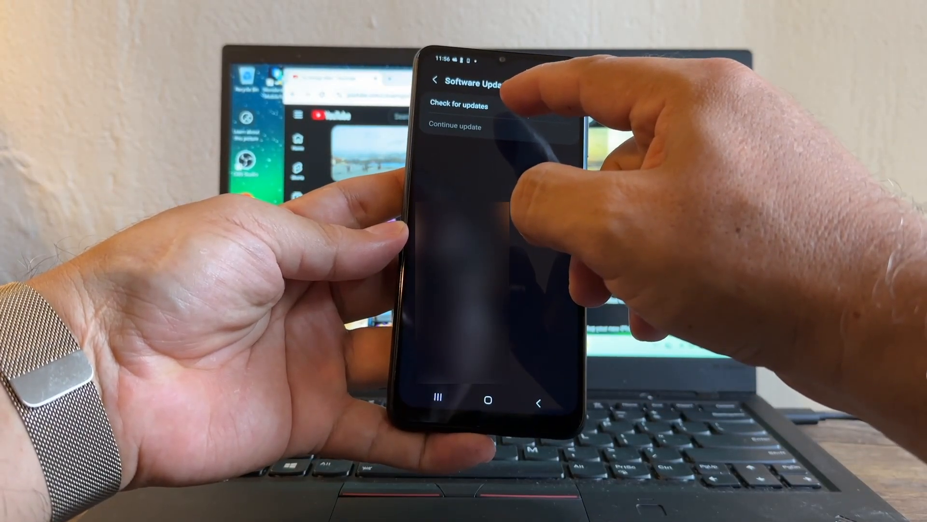
left_click(456, 106)
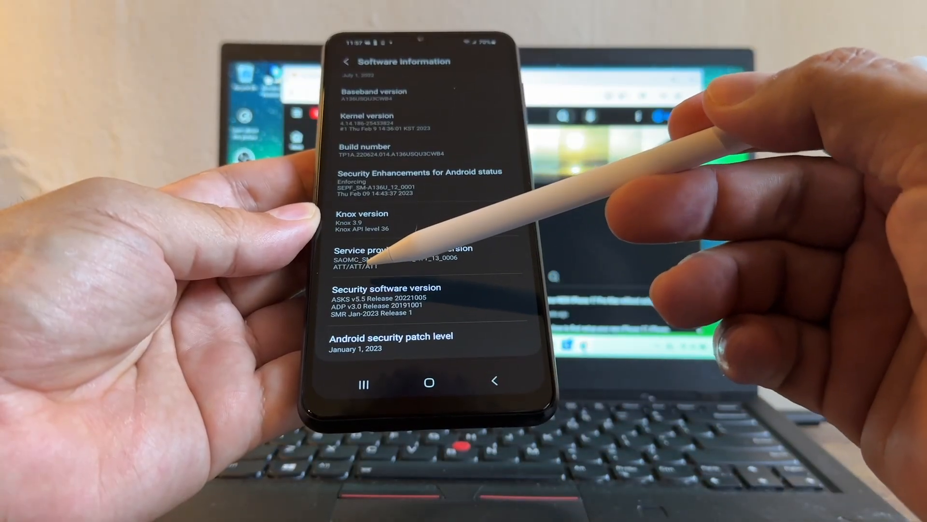
View Software information showing Android 13 and the January 1, 2023 security patch level
left_click(346, 62)
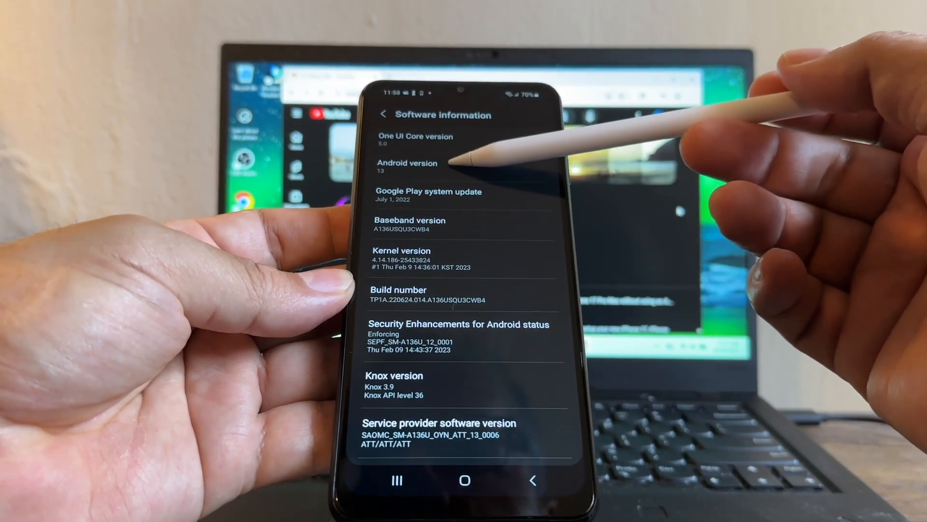
scroll("down", 3)
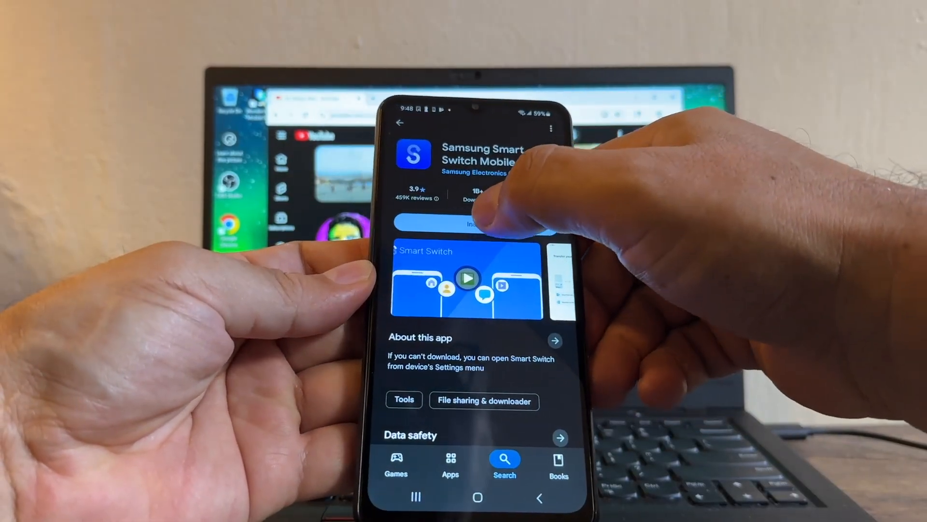
Install Samsung Smart Switch Mobile from the Play Store and launch it to its welcome screen
left_click(467, 224)
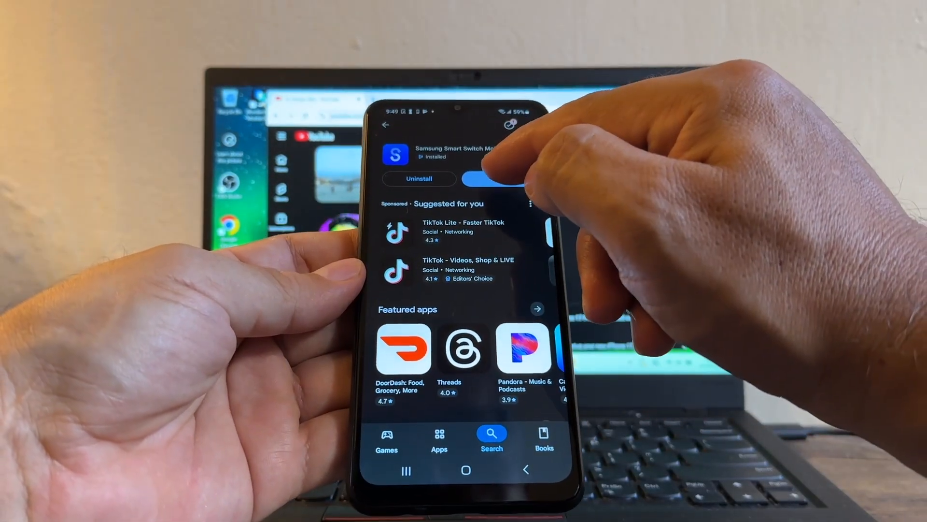
left_click(480, 179)
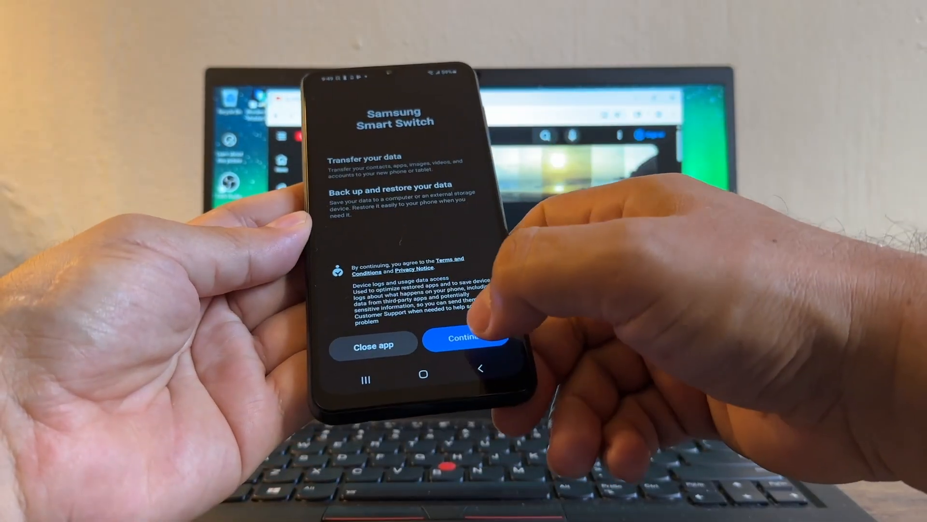
Accept the terms and privacy notice on the Smart Switch welcome screen
left_click(463, 338)
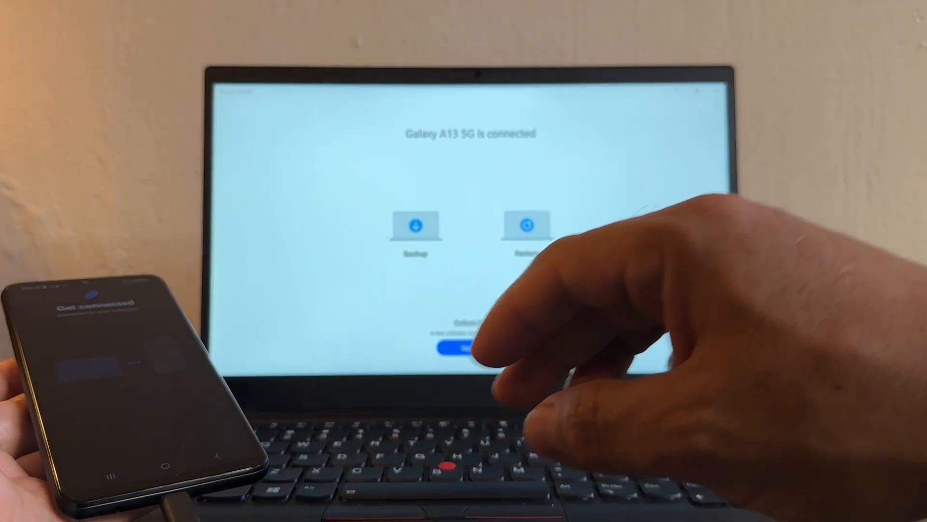
Start the phone update and confirm the 4.43 GB latest software version
left_click(472, 346)
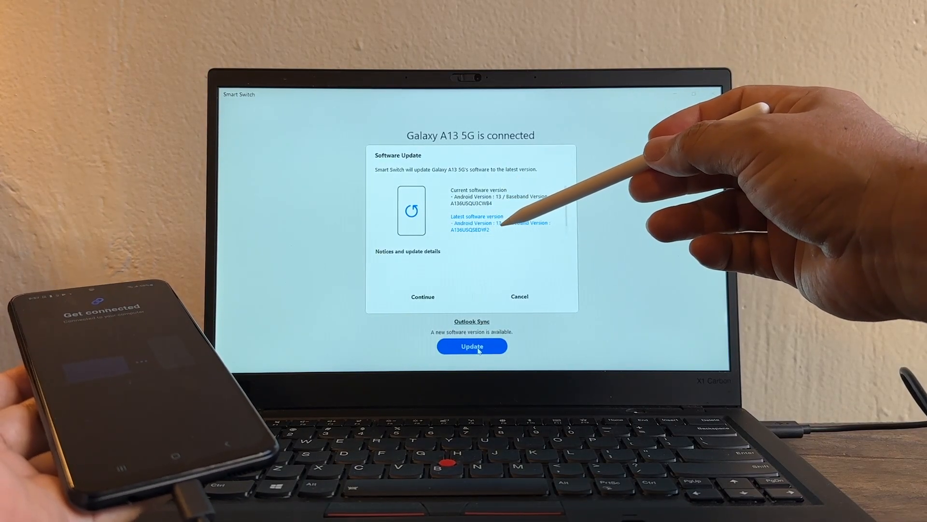
mouse_move(532, 207)
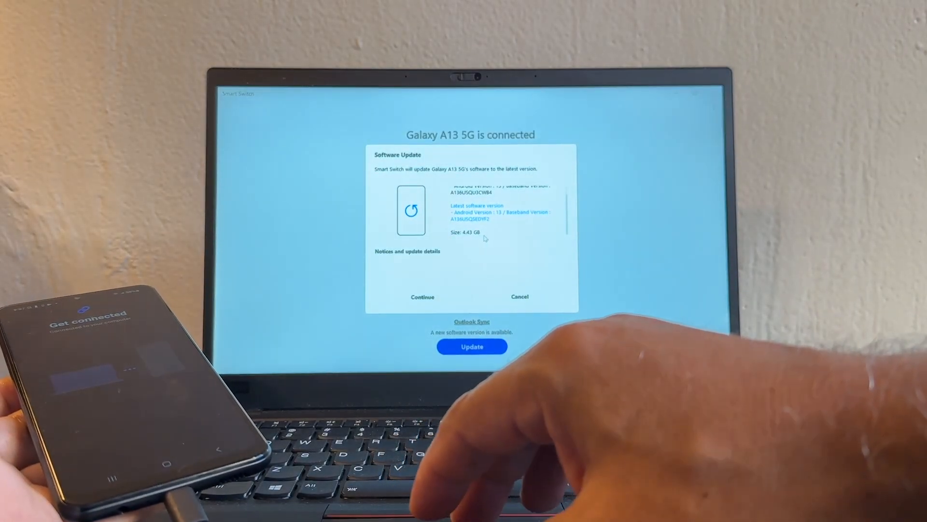
left_click(422, 296)
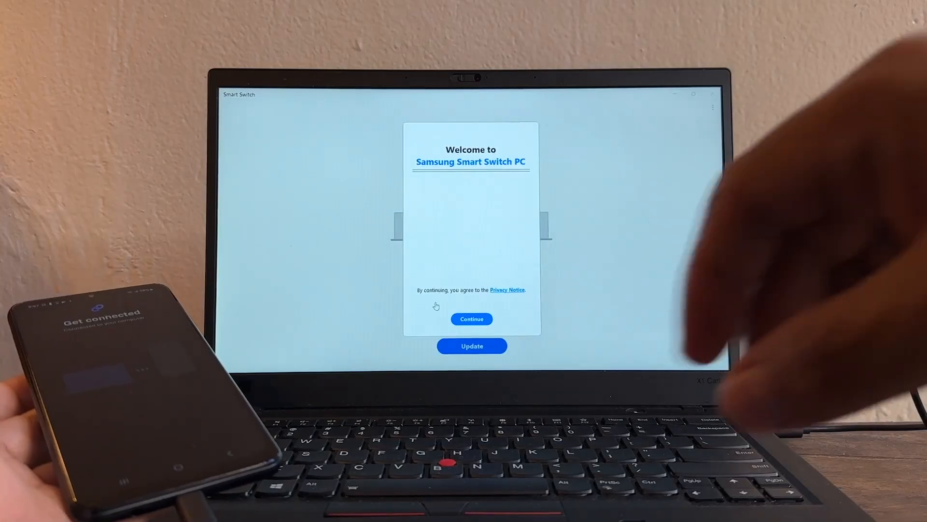
Accept the privacy notice and restart the update so components begin downloading
left_click(471, 319)
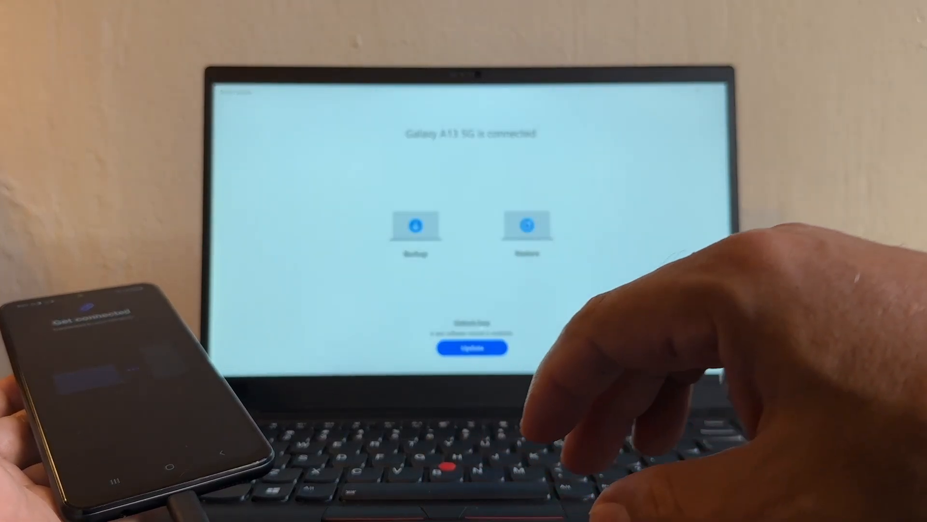
left_click(471, 347)
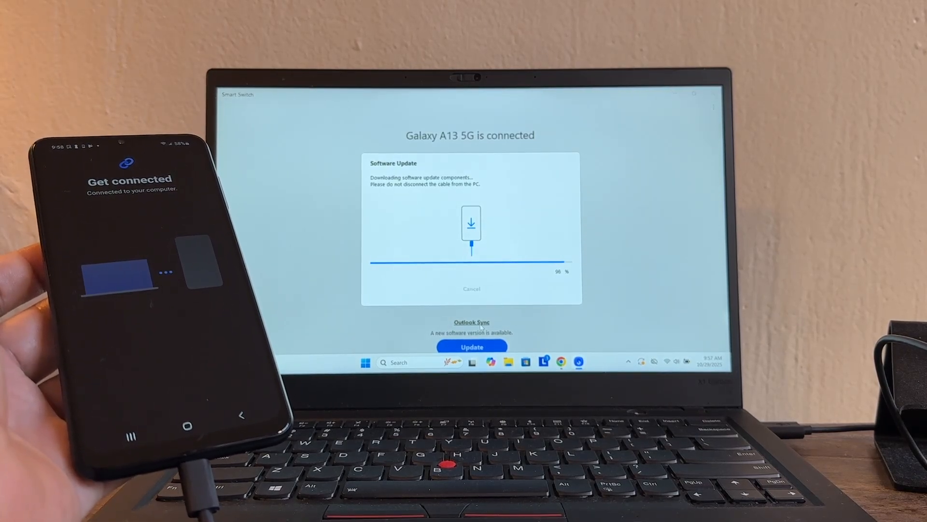
Allow the AdminDelegator update helper through the User Account Control prompt
left_click(471, 346)
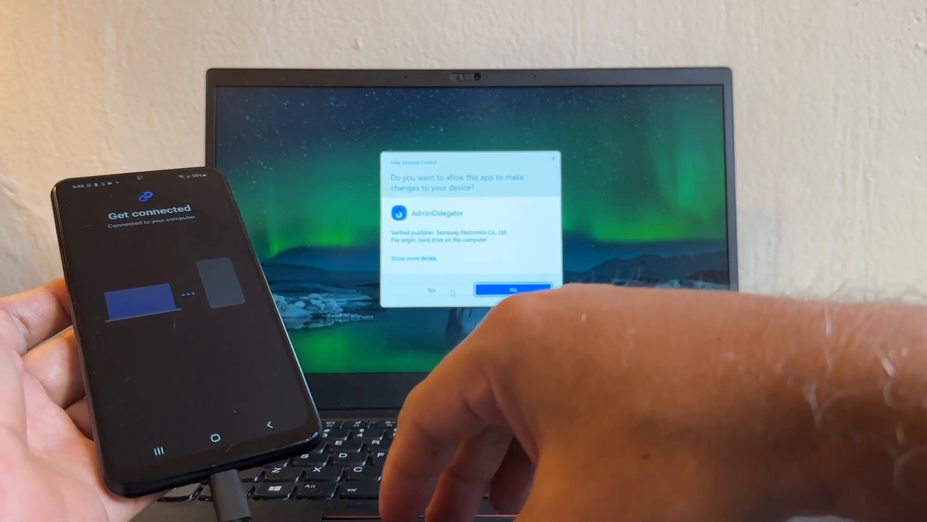
left_click(430, 290)
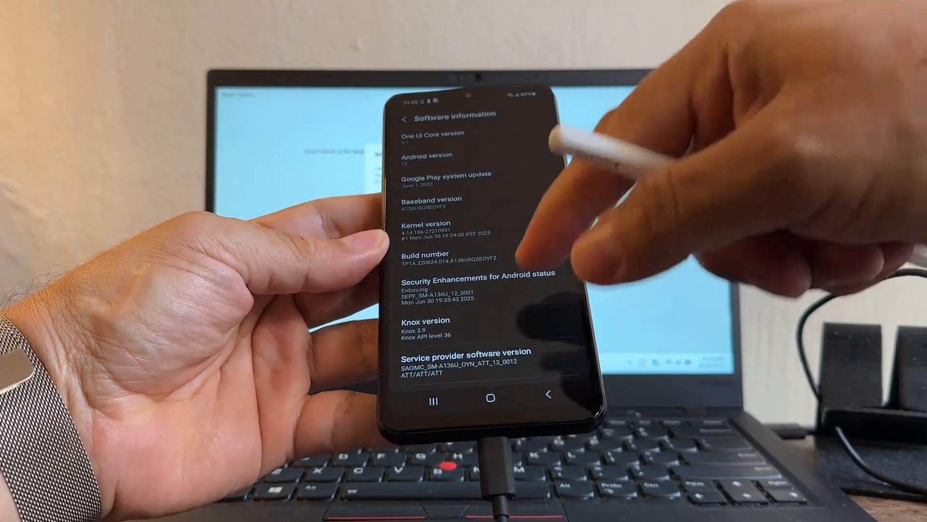
Scroll Software information to see the SEDYF2 build and June 1, 2025 Google Play system update
scroll("down", 3)
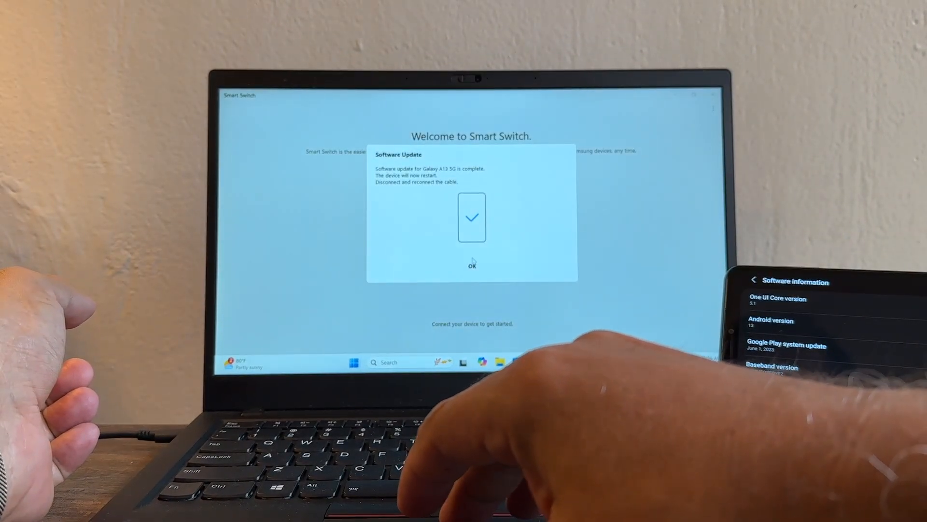
Dismiss the update-complete notice and search Windows for 'motorla'
left_click(471, 266)
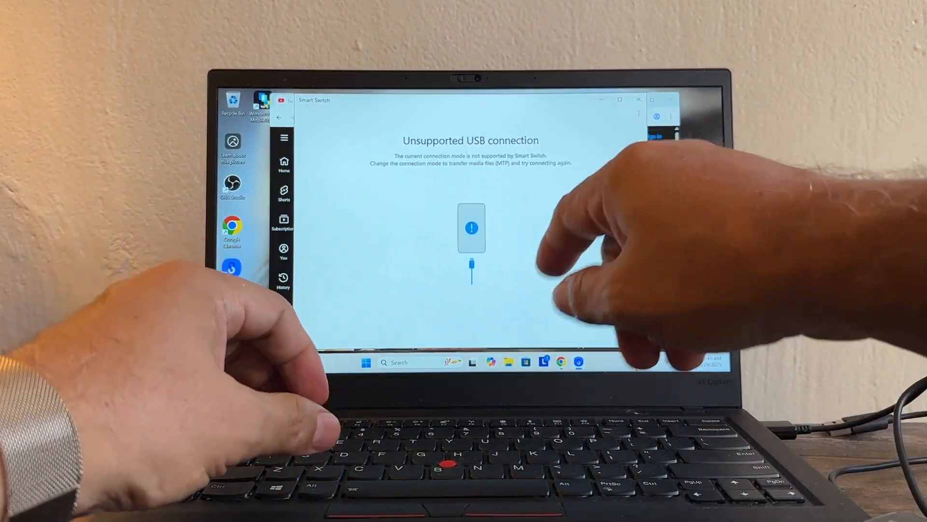
type("motorla")
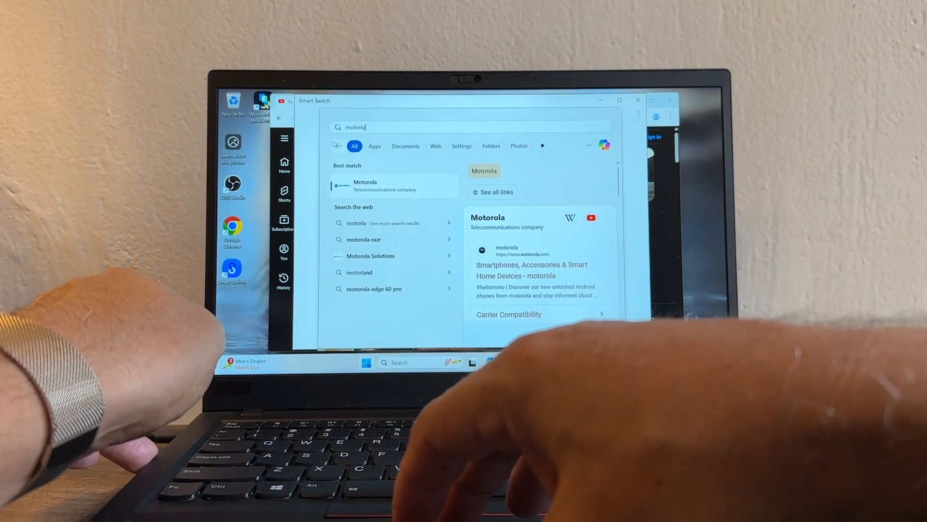